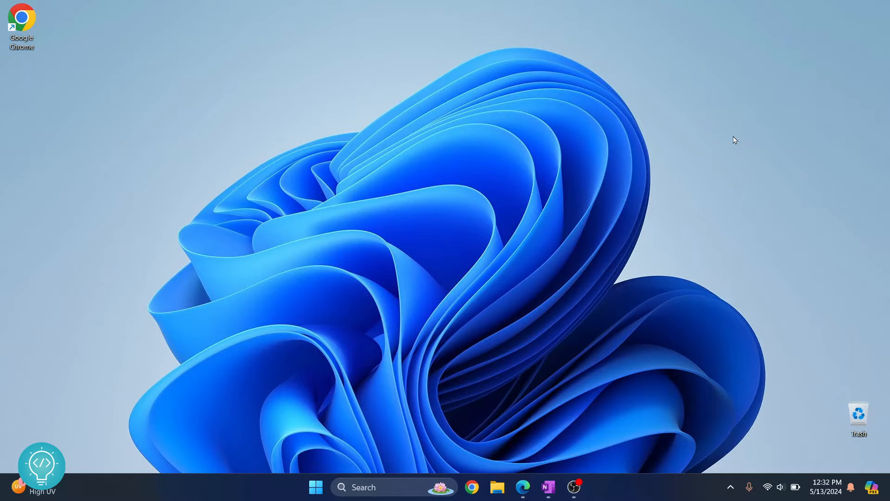
mouse_move(560, 235)
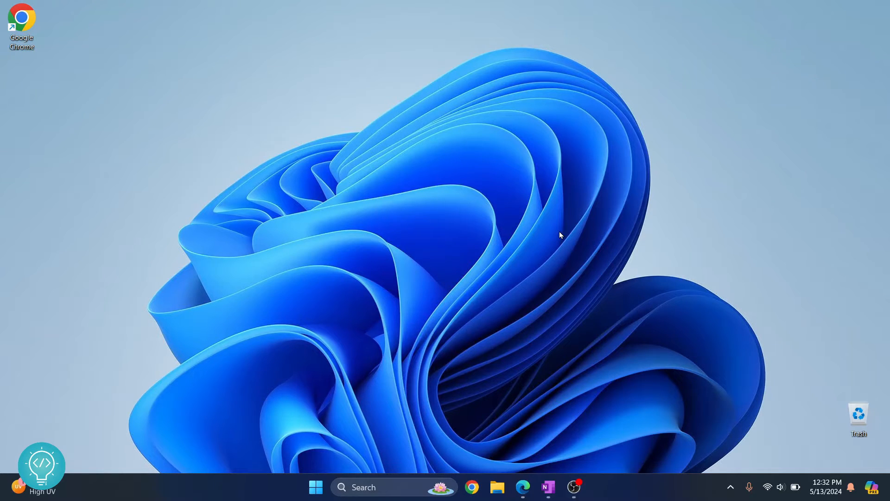
mouse_move(518, 458)
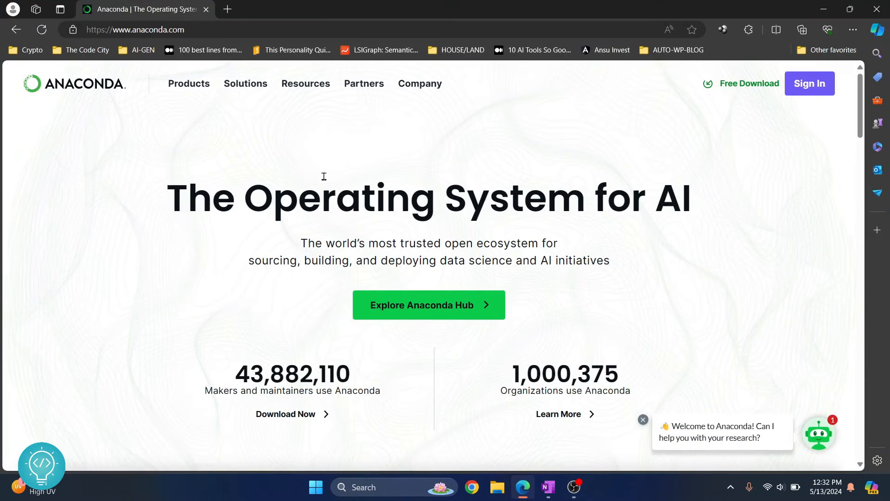
mouse_move(332, 198)
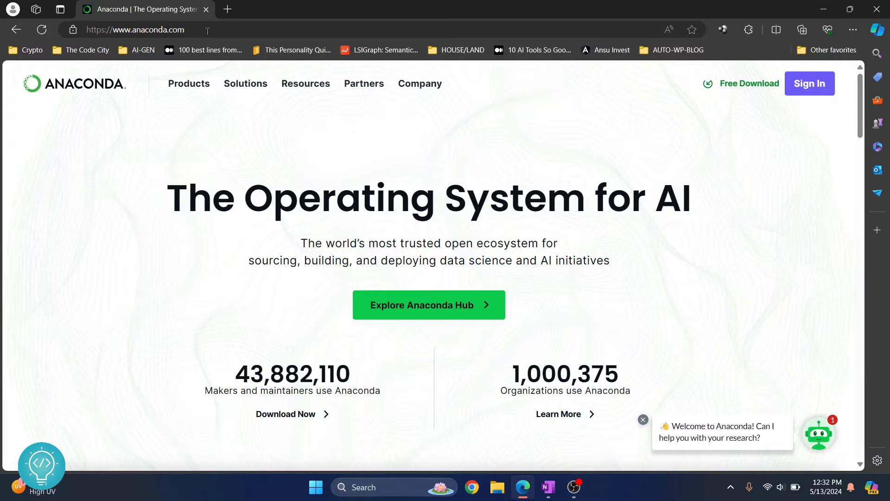
mouse_move(706, 114)
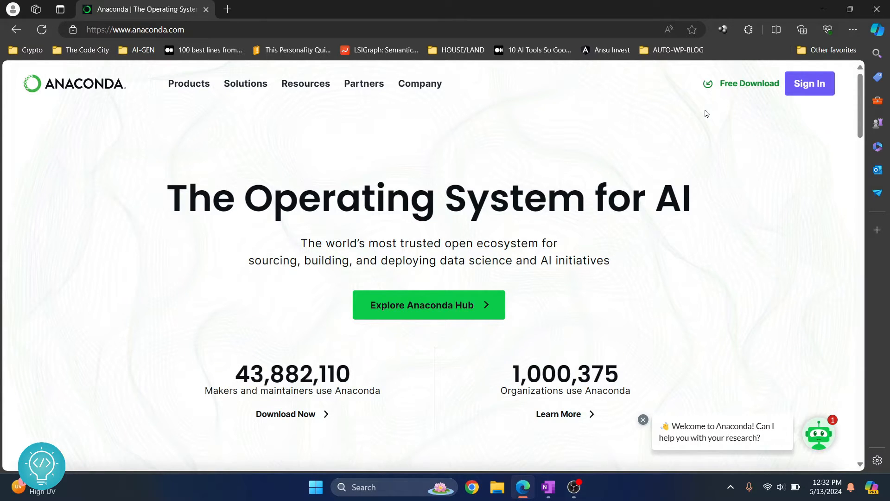
- Register an email address with communication consent on the Distribution page to receive the download
click(749, 83)
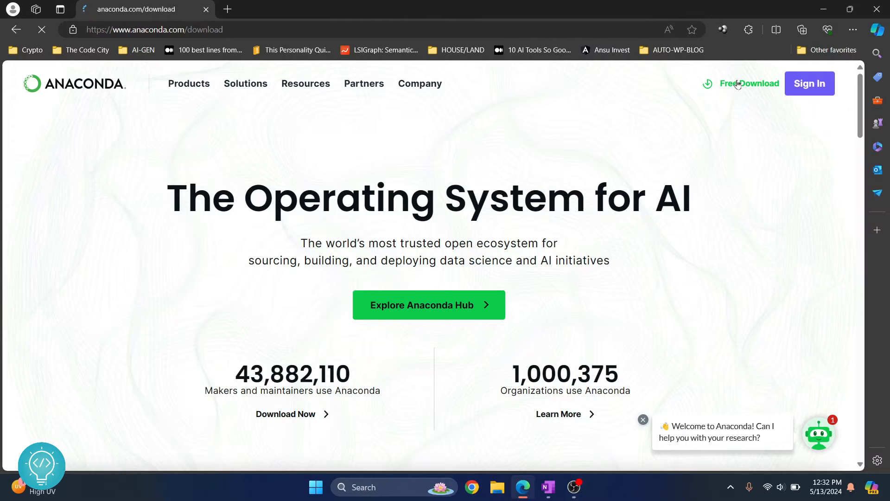
click(749, 83)
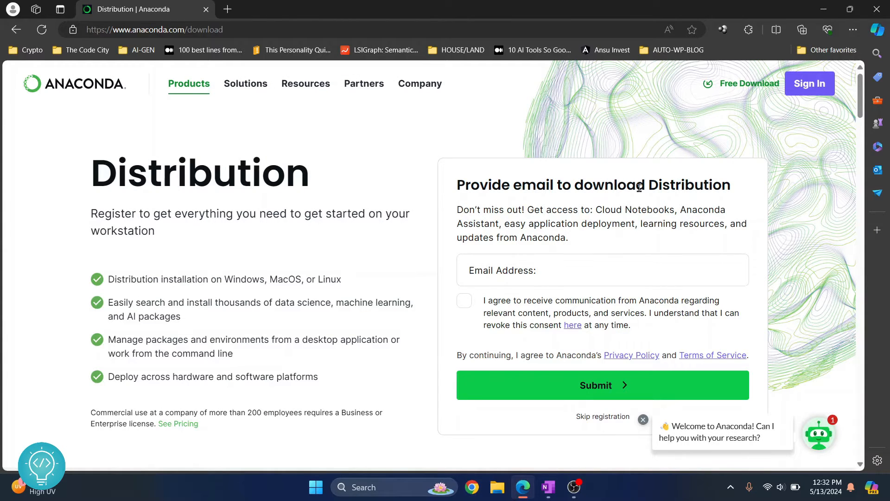
click(602, 270)
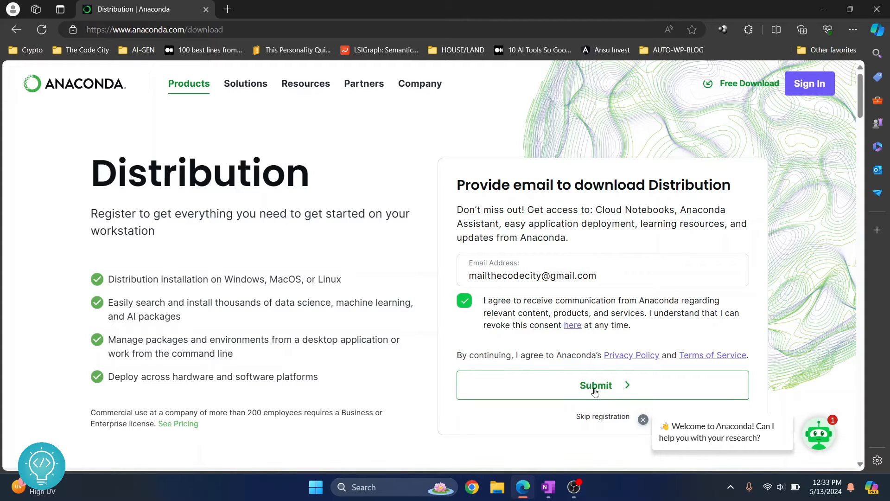
click(602, 385)
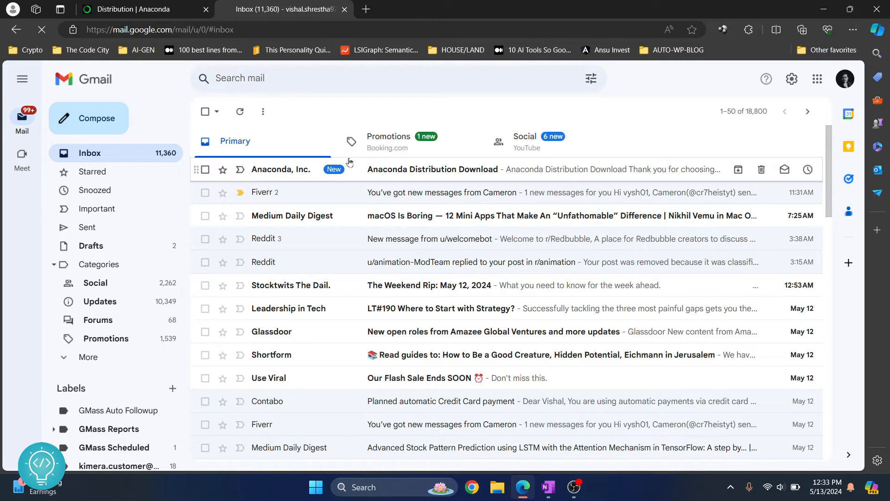
- Reach Anaconda's Download Now page from the Anaconda, Inc. email's download link
click(432, 169)
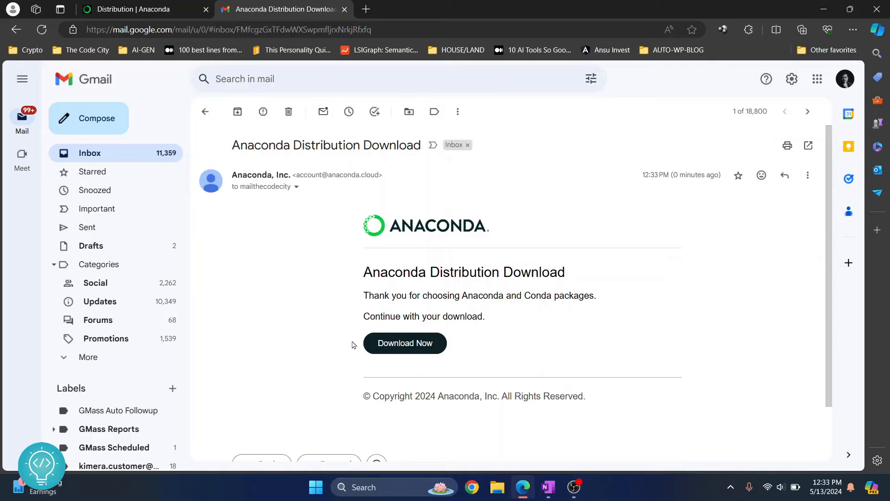
click(405, 344)
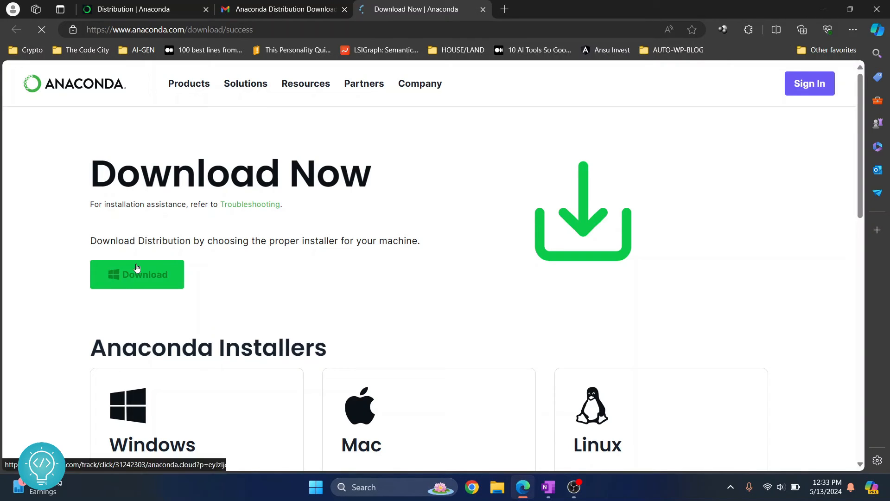
- Download the Anaconda3 Windows installer from the green Download button
click(136, 274)
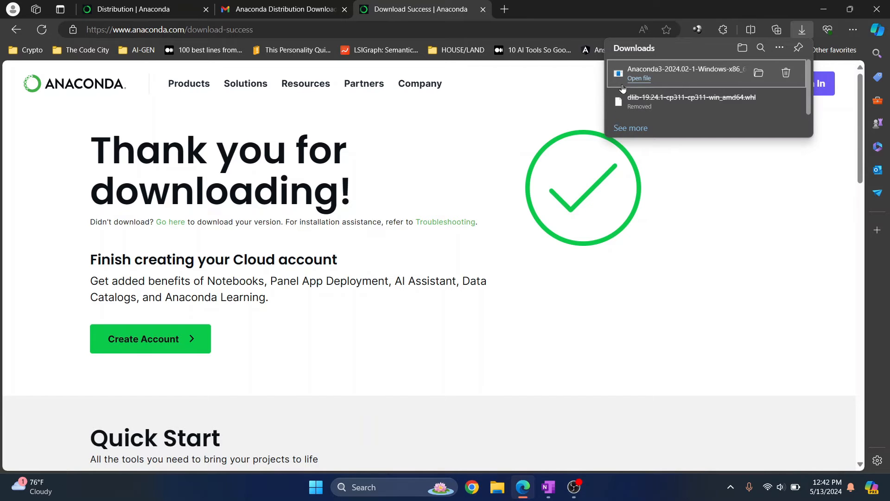
mouse_move(639, 78)
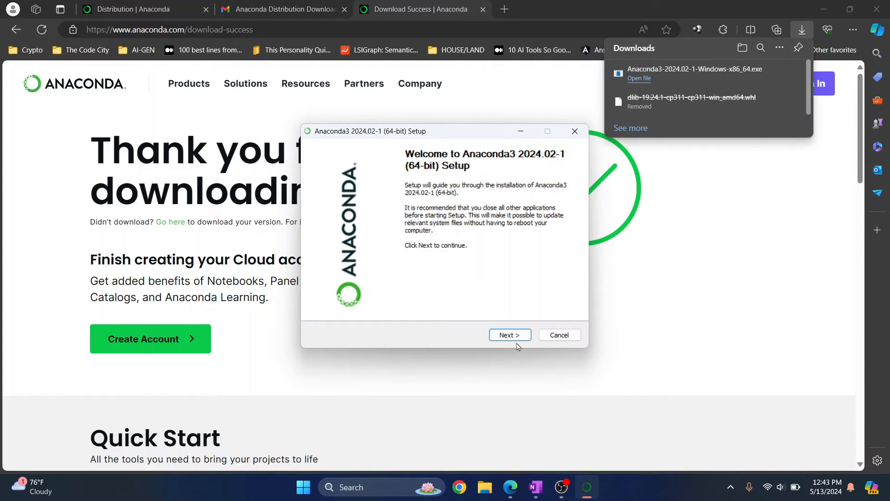
- Accept the license agreement and choose an installation for just the current user
click(508, 335)
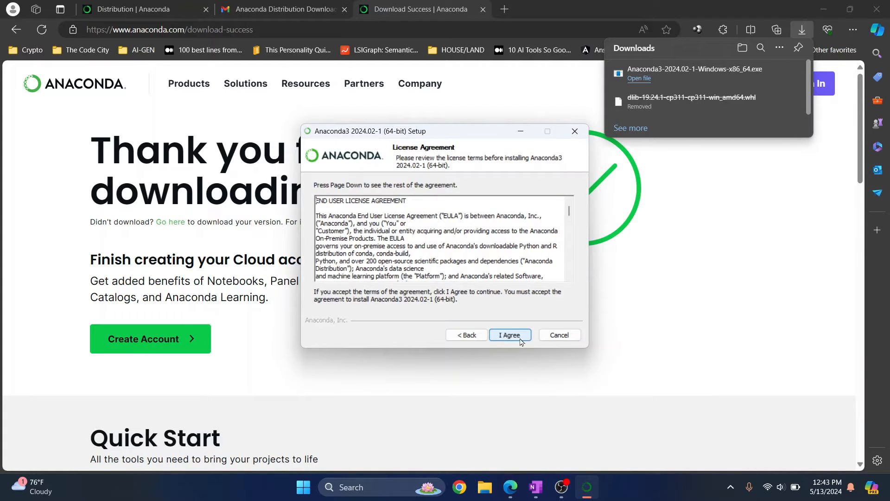
click(509, 334)
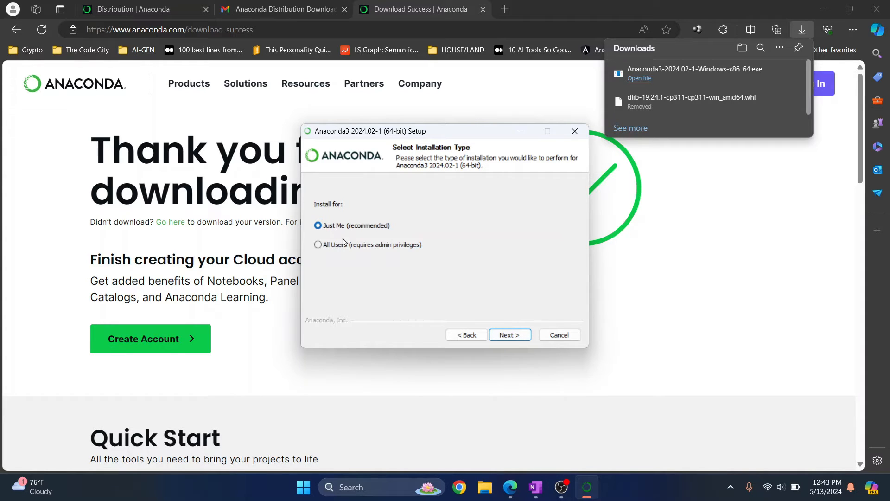
mouse_move(358, 237)
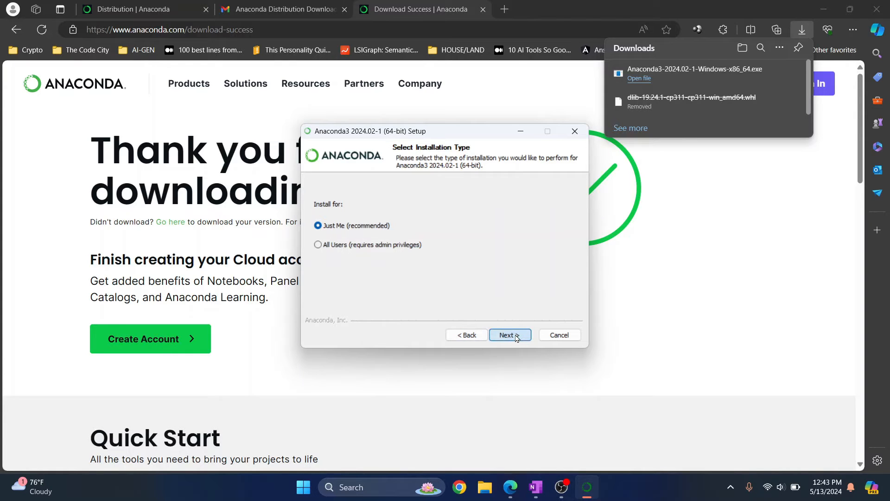
click(509, 335)
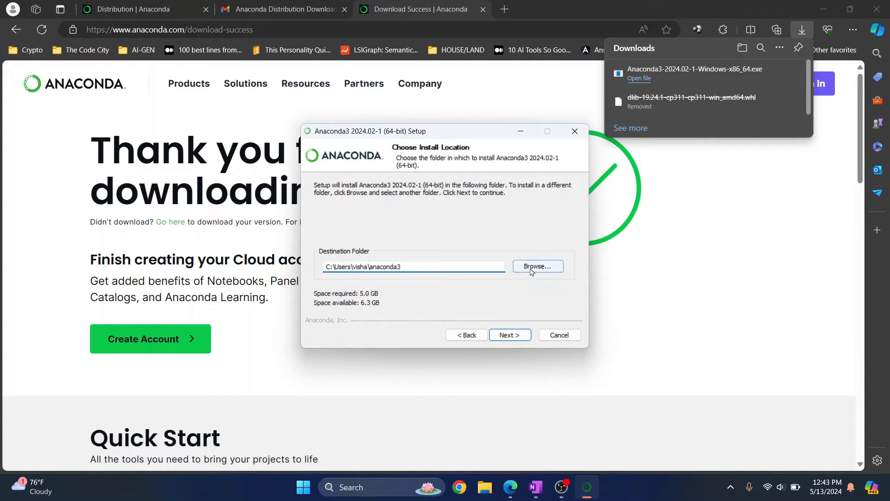
- Keep the default install folder and install with start-menu shortcuts, default Python 3.11, PATH unchecked
click(537, 266)
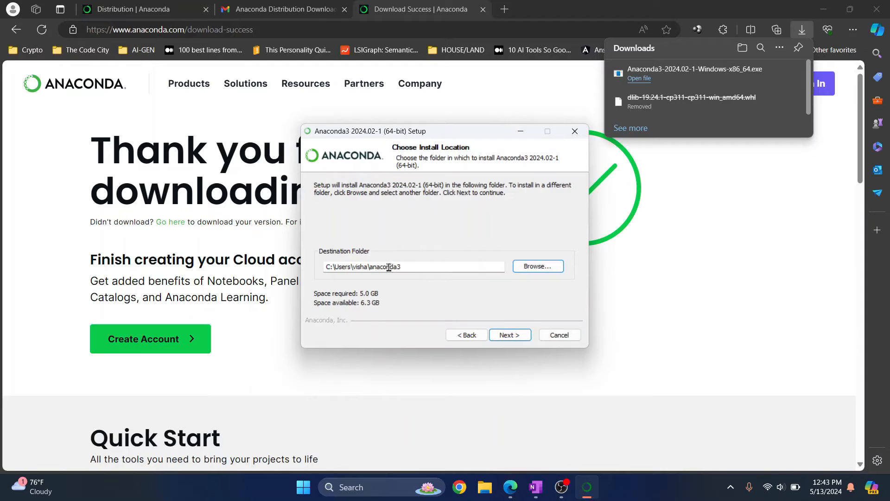
click(509, 335)
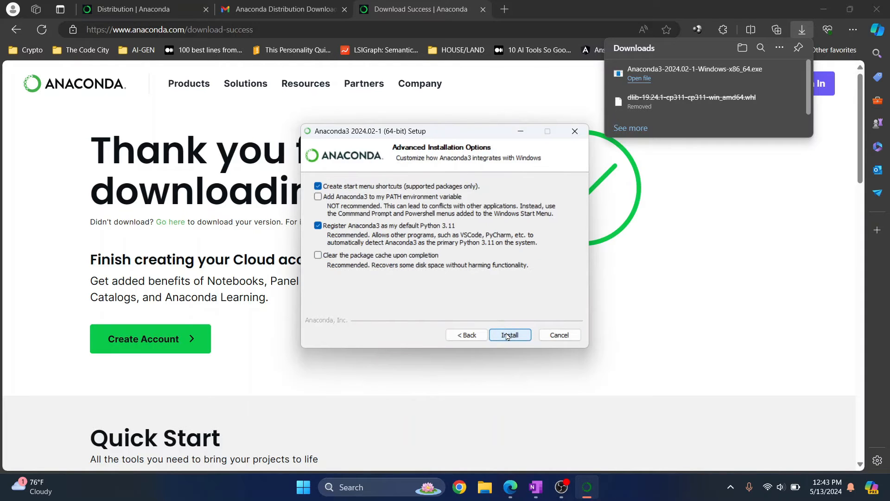
mouse_move(516, 323)
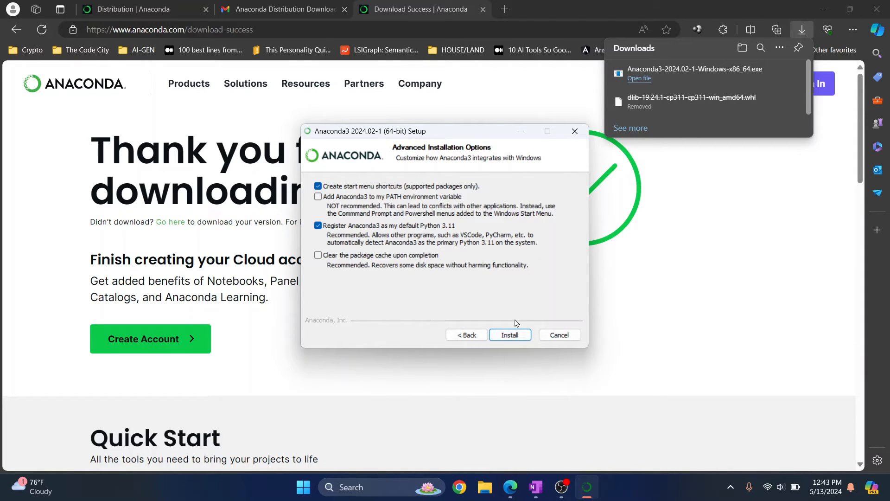
click(509, 334)
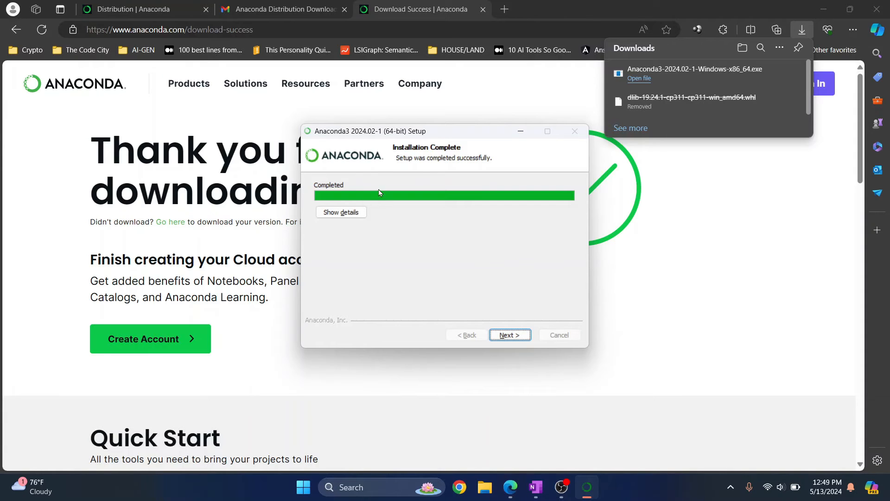
- Finish setup with 'Getting Started' unchecked and 'Launch Anaconda Navigator' kept on
click(509, 334)
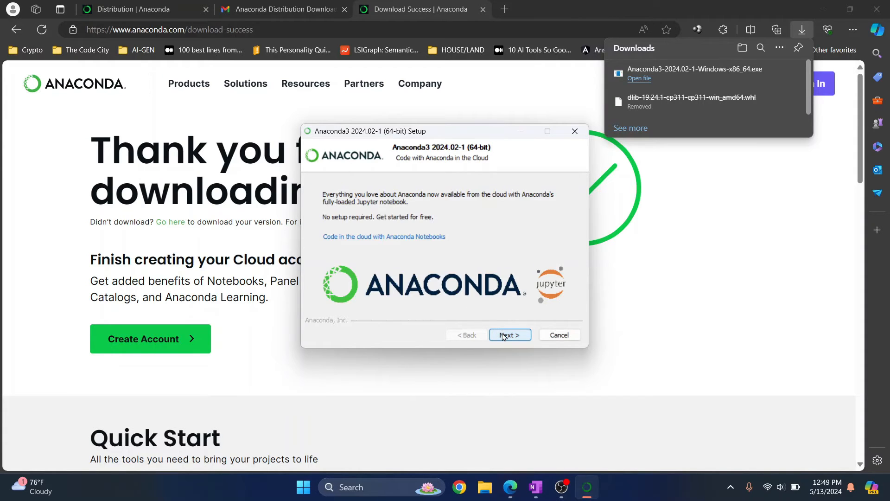
click(509, 334)
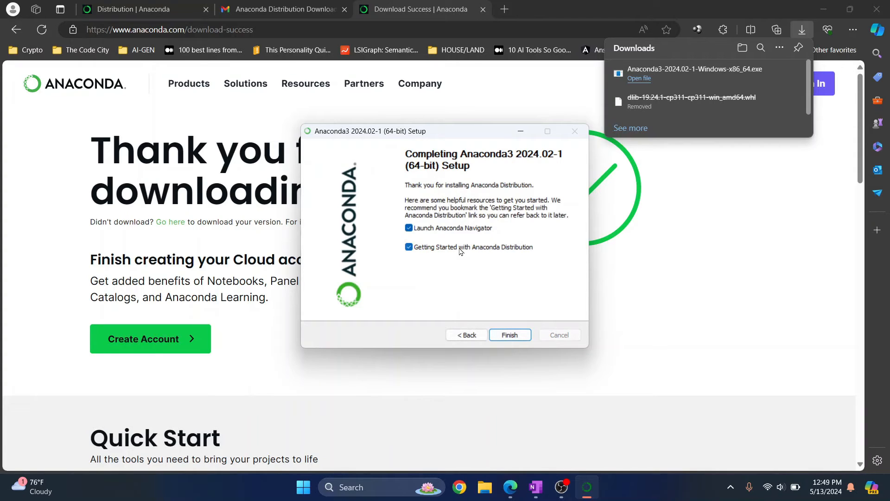
click(408, 246)
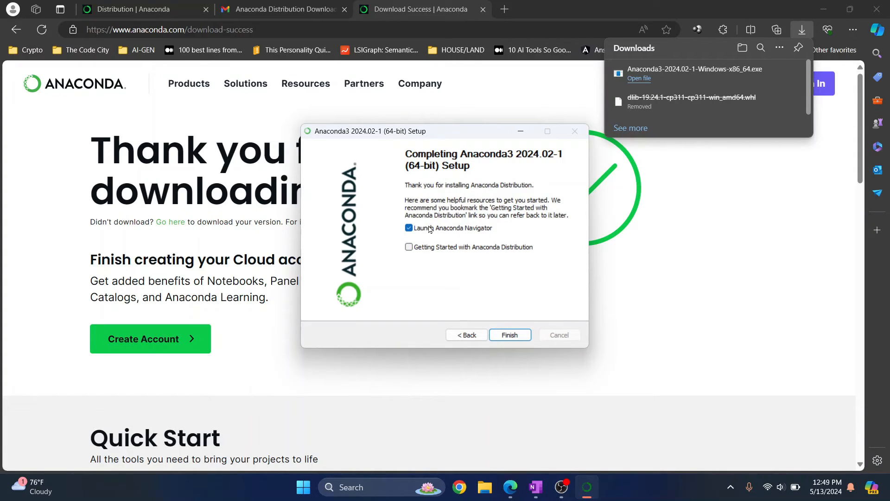
mouse_move(454, 230)
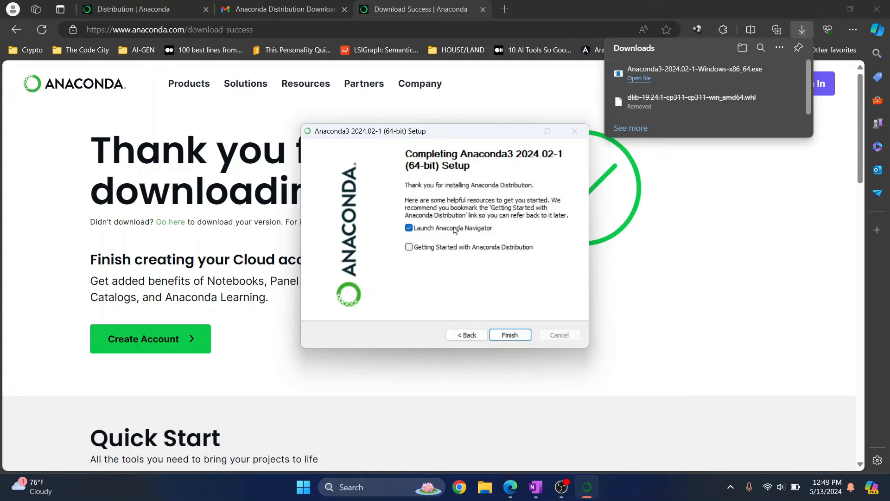
click(509, 335)
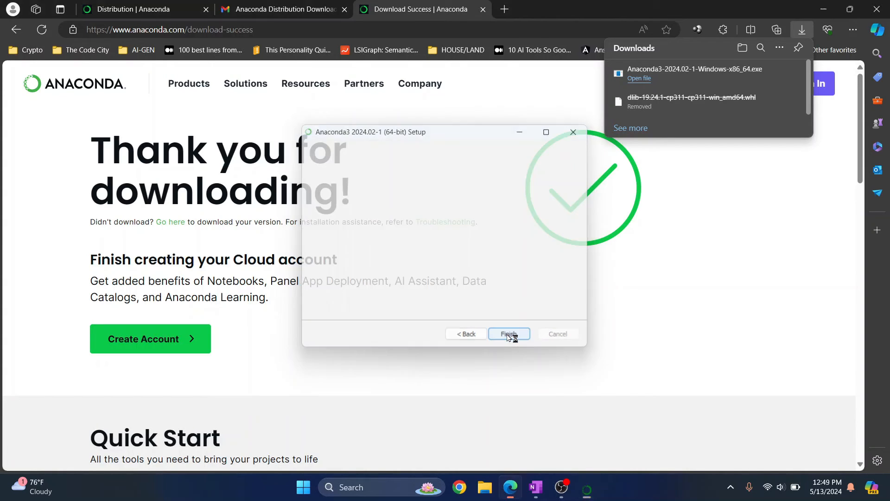
click(508, 334)
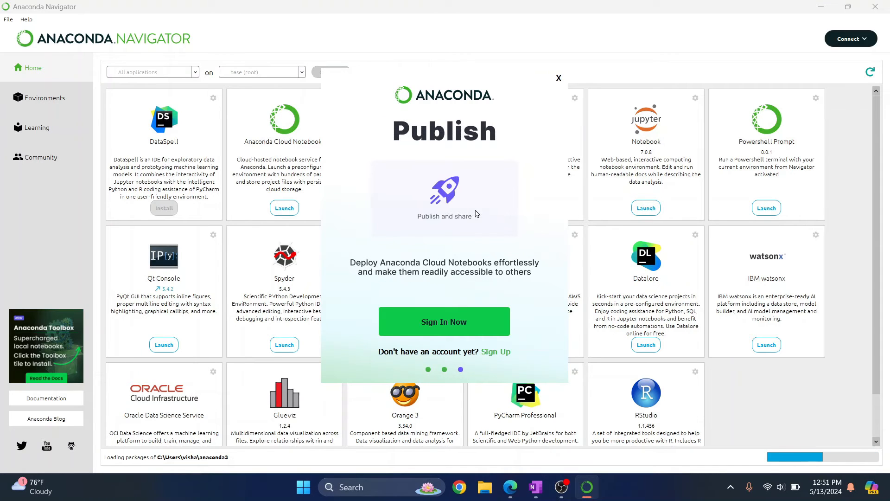
mouse_move(558, 78)
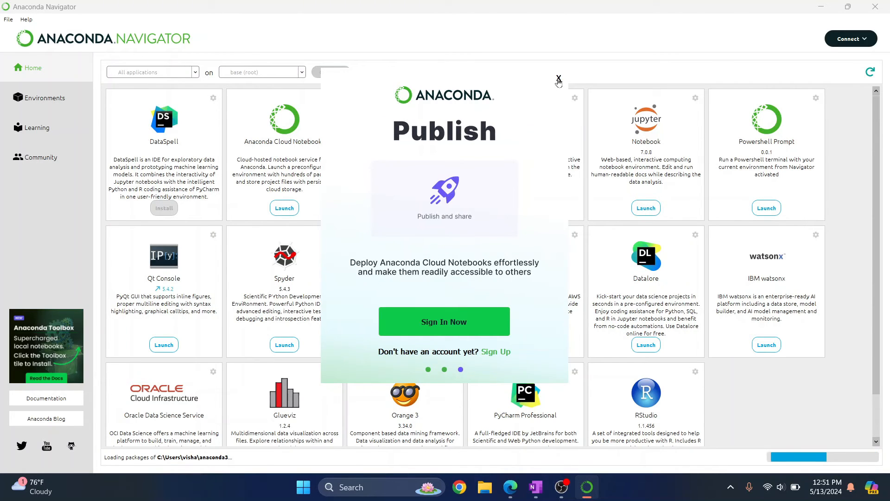
- Close the Publish popup and launch Jupyter Notebook from its Navigator tile
click(558, 78)
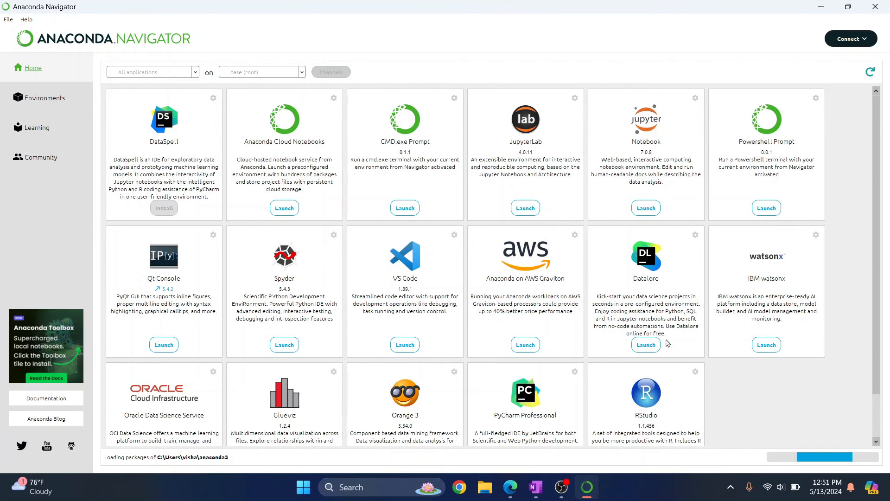
click(645, 208)
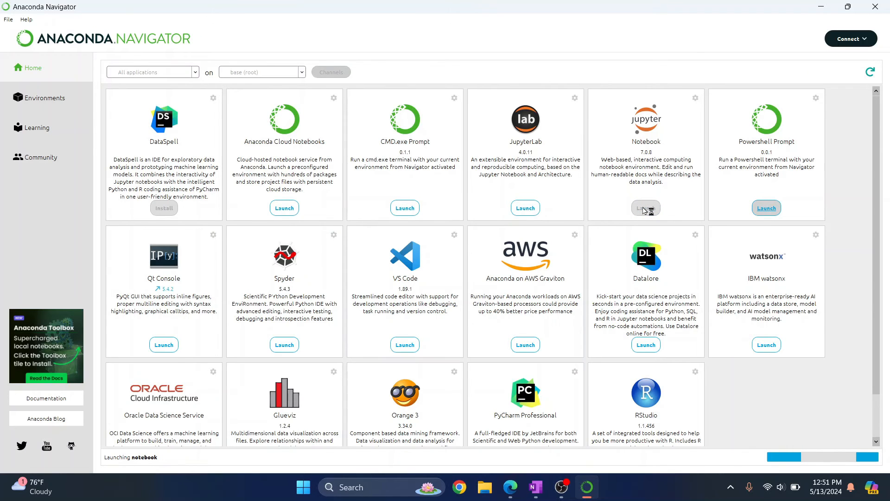
click(646, 208)
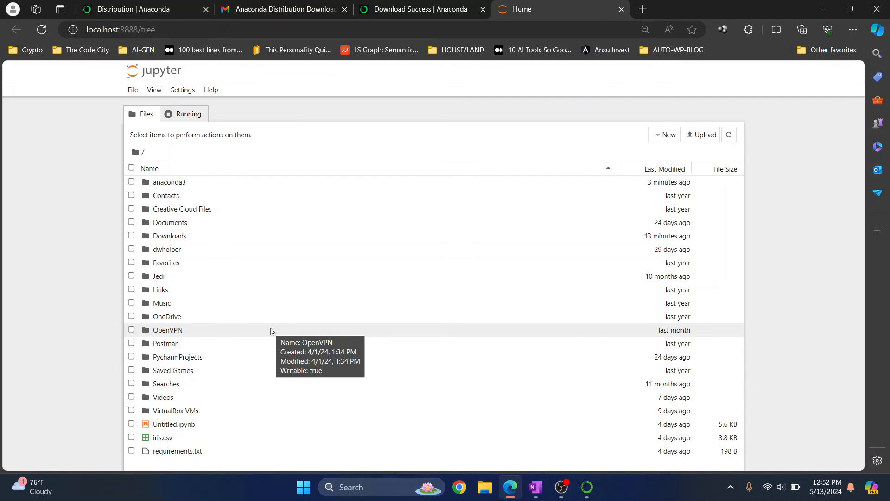
- Create a new notebook from the New menu on the Jupyter home page
click(665, 135)
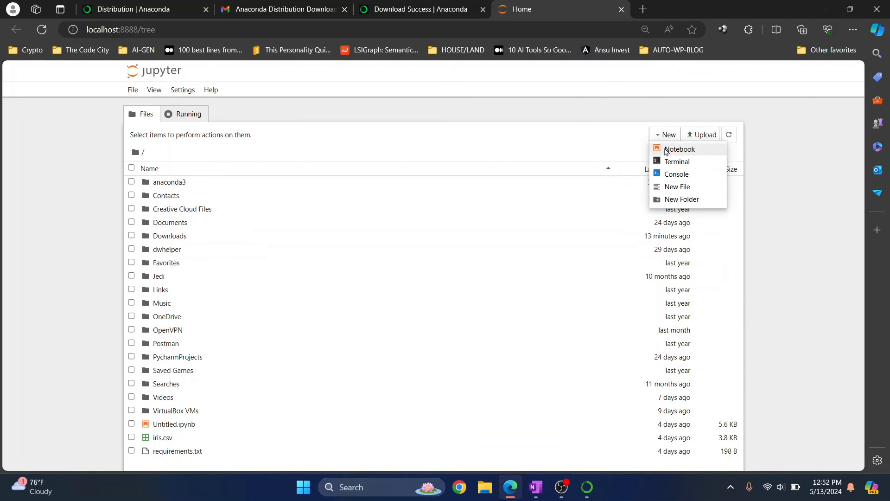
click(679, 148)
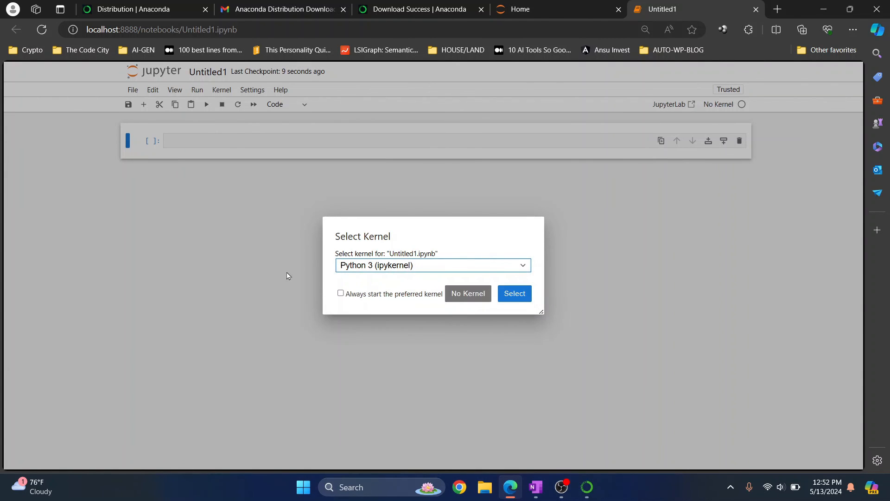
- Choose the Python 3 (ipykernel) kernel and run print('Hello World'), outputting Hello World
click(513, 293)
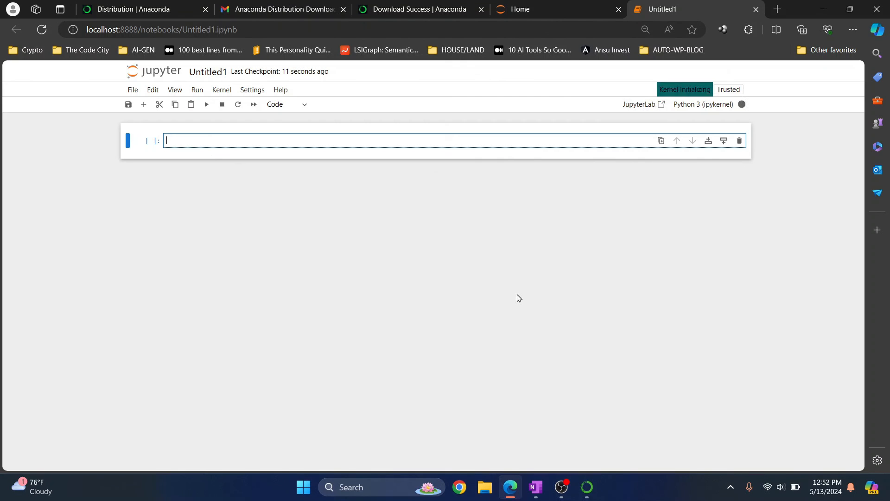
text(print)
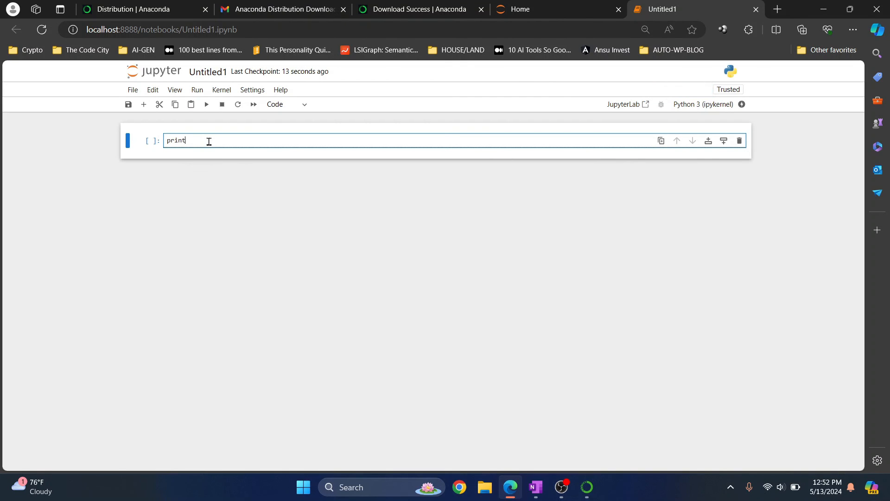
text(('Hel')
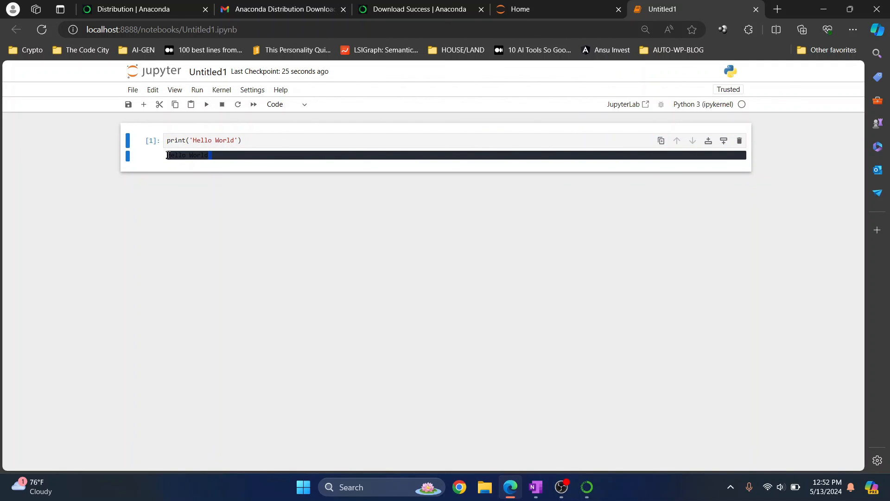
right_click(188, 154)
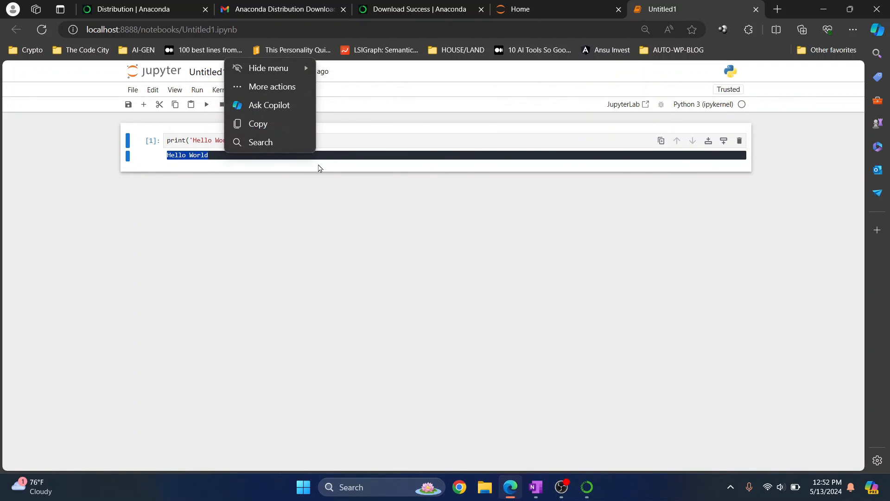
click(349, 157)
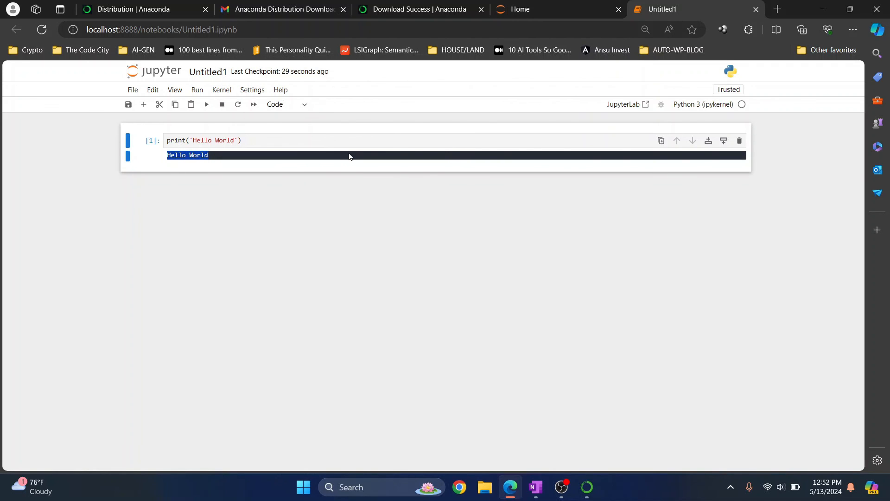